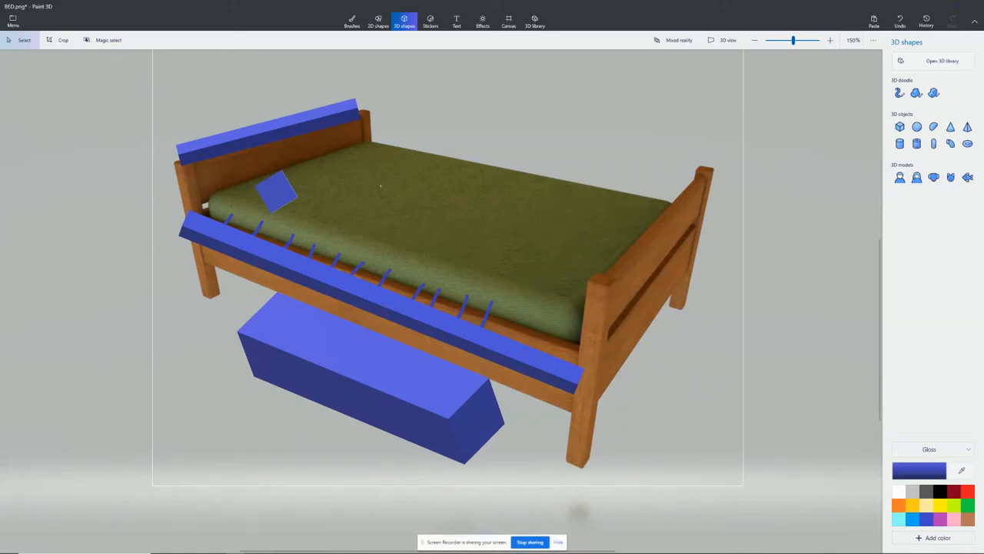
{"action": "mouse_move", "coordinate": [763, 304]}
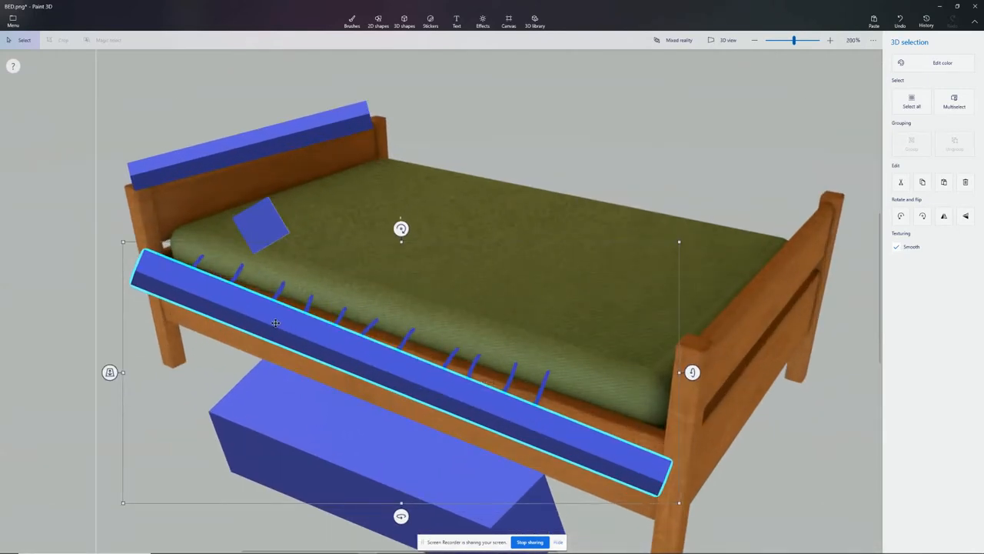
Drag the small blue pillow block from beside the headboard to the middle of the mattress.
{"action": "left_click", "coordinate": [403, 19]}
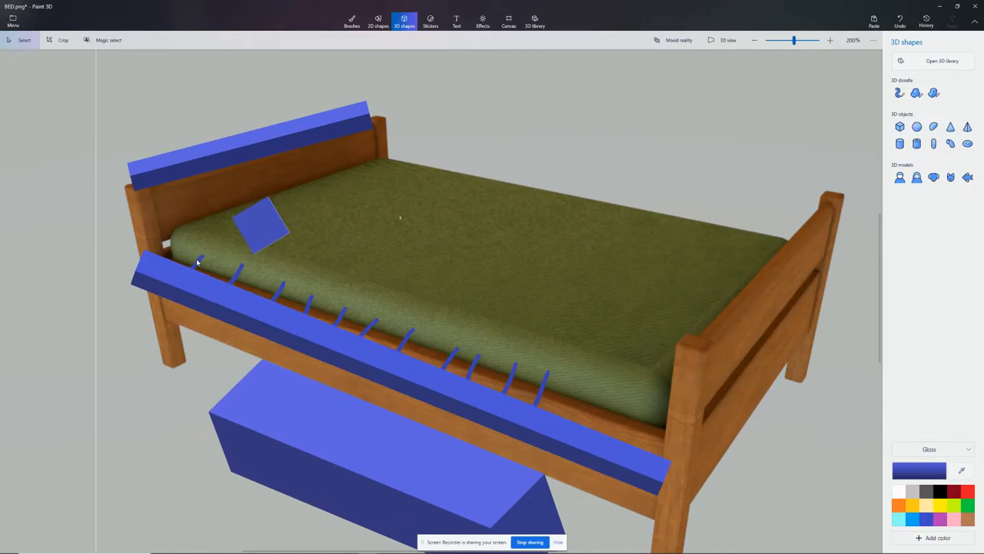
{"action": "mouse_move", "coordinate": [202, 265]}
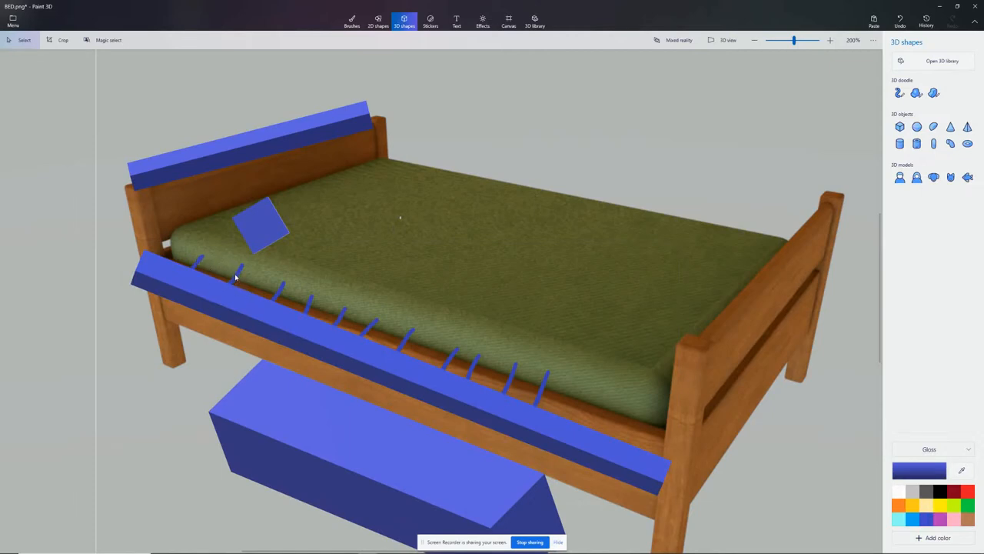
{"action": "mouse_move", "coordinate": [200, 265]}
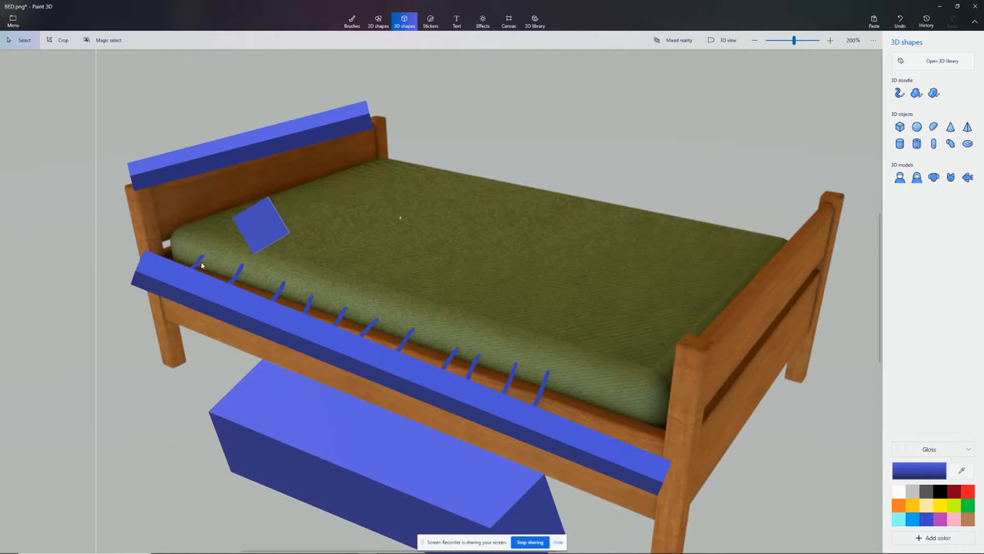
{"action": "mouse_move", "coordinate": [199, 262]}
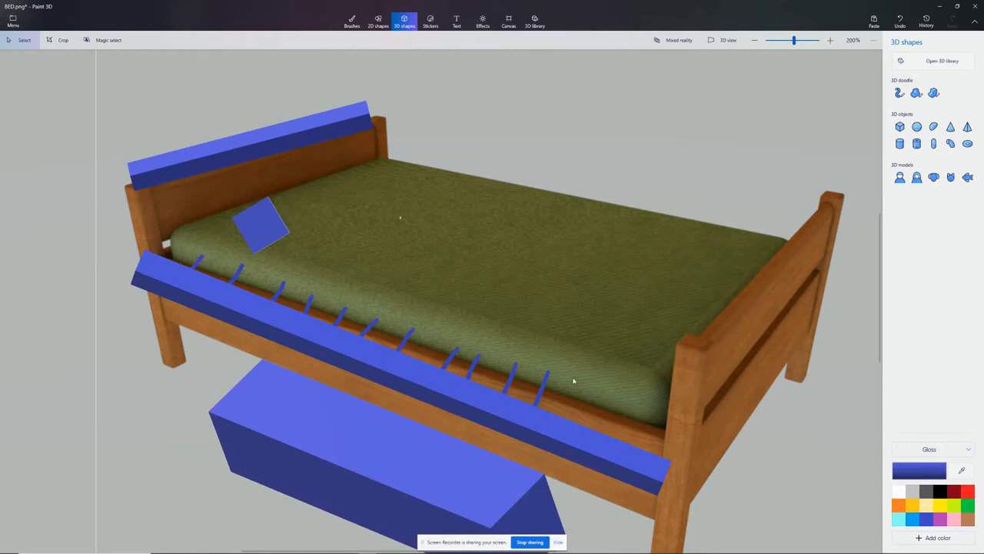
{"action": "mouse_move", "coordinate": [199, 268]}
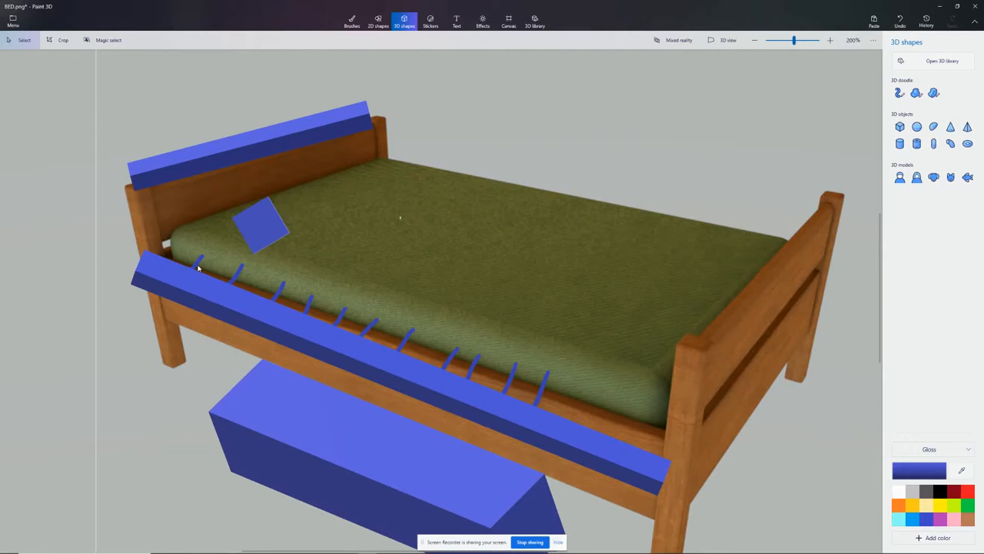
{"action": "left_click", "coordinate": [254, 151]}
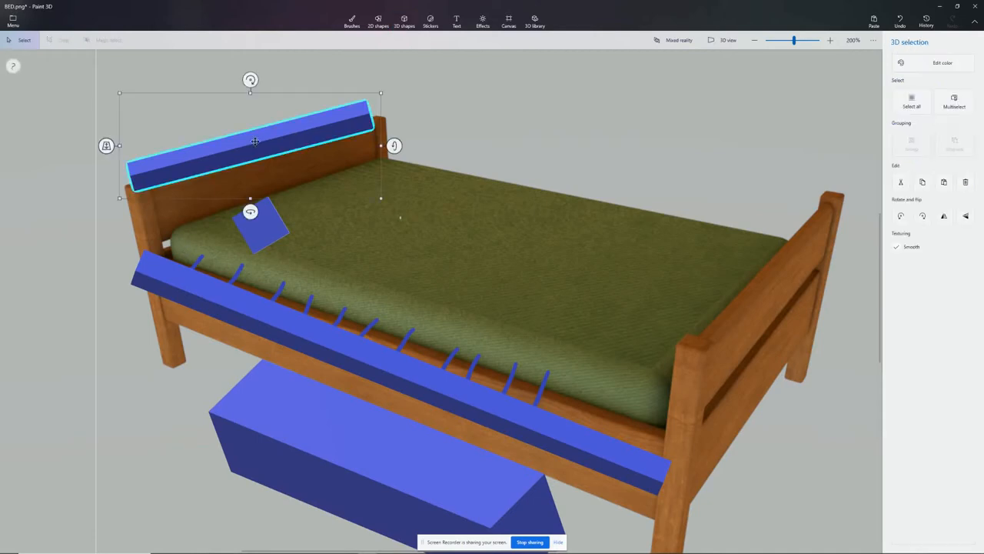
{"action": "mouse_move", "coordinate": [475, 221]}
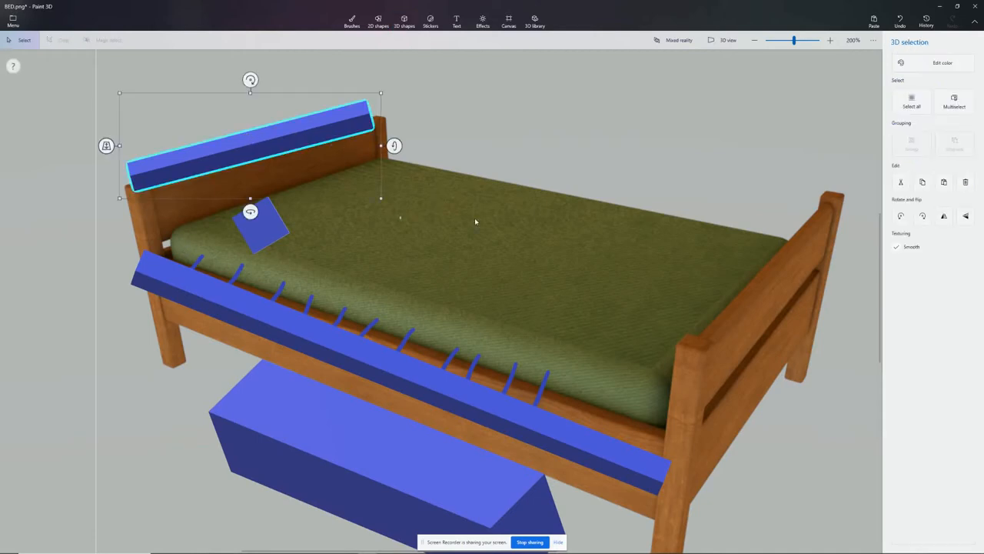
{"action": "left_click", "coordinate": [405, 22]}
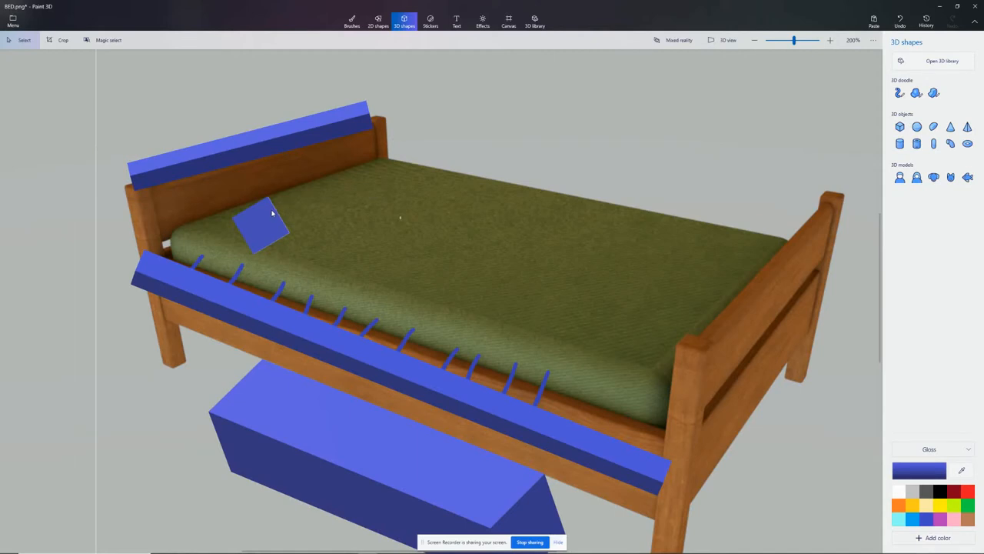
{"action": "left_click", "coordinate": [271, 212]}
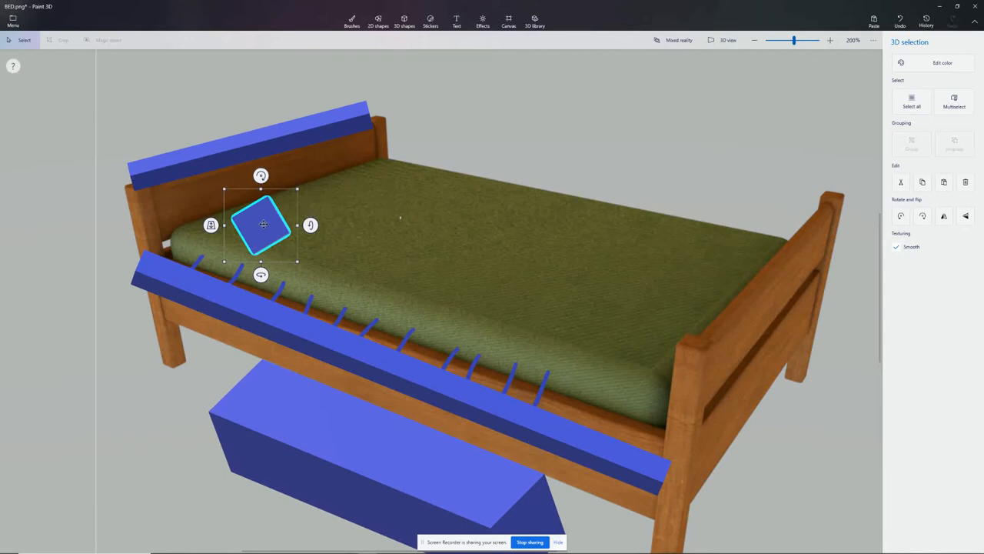
{"action": "left_click_drag", "start_coordinate": [265, 224], "coordinate": [506, 252]}
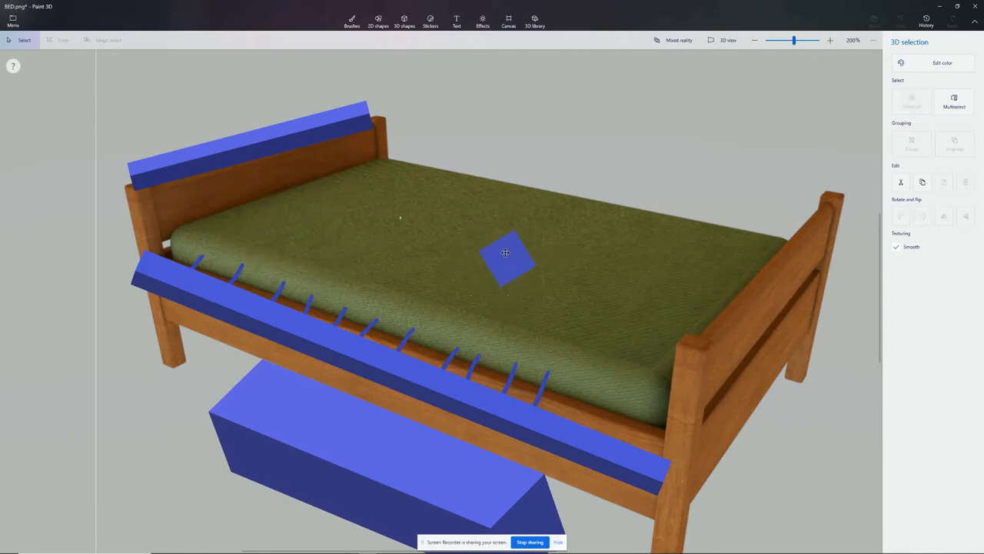
{"action": "left_click", "coordinate": [506, 253]}
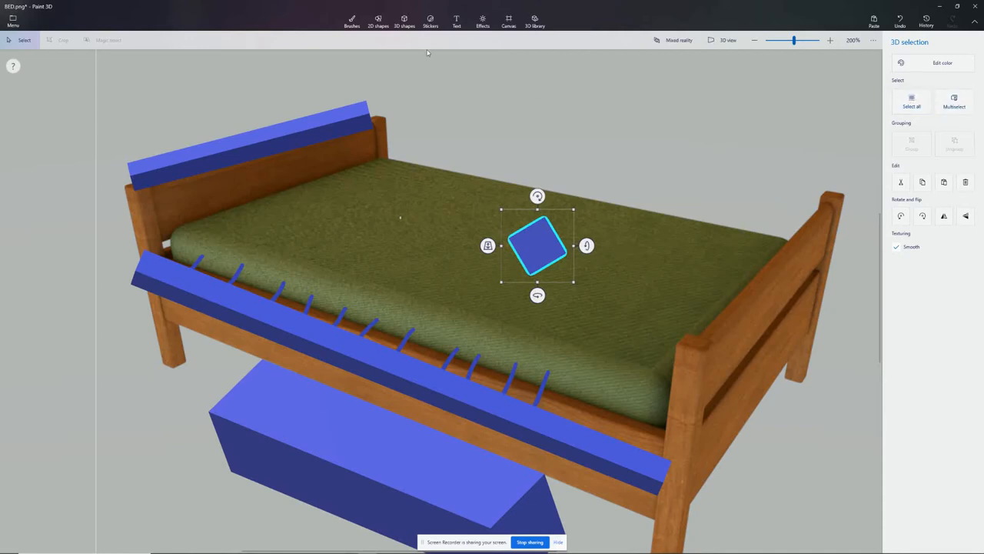
{"action": "left_click", "coordinate": [405, 22]}
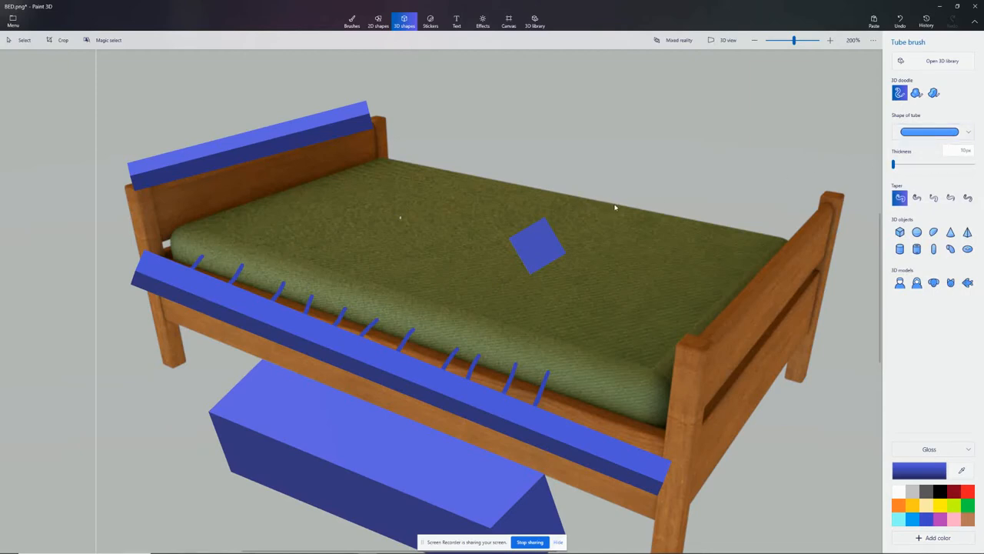
{"action": "left_click_drag", "start_coordinate": [612, 137], "coordinate": [612, 203]}
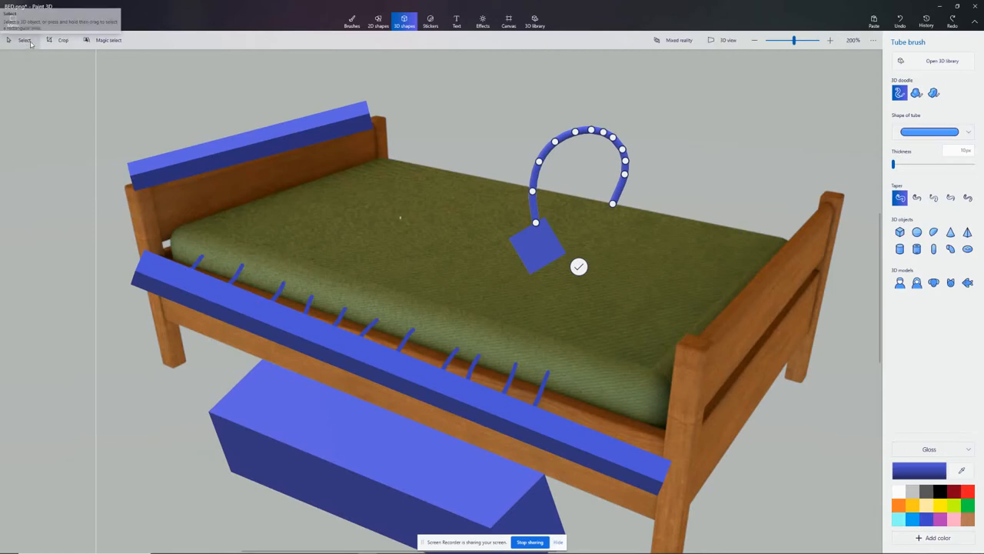
{"action": "left_click", "coordinate": [578, 267]}
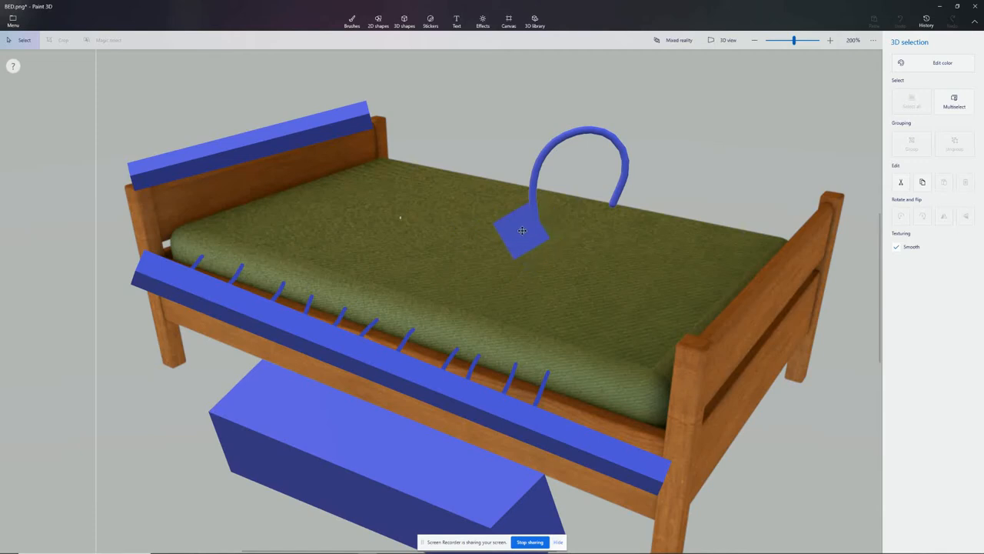
{"action": "left_click_drag", "start_coordinate": [523, 231], "coordinate": [264, 223]}
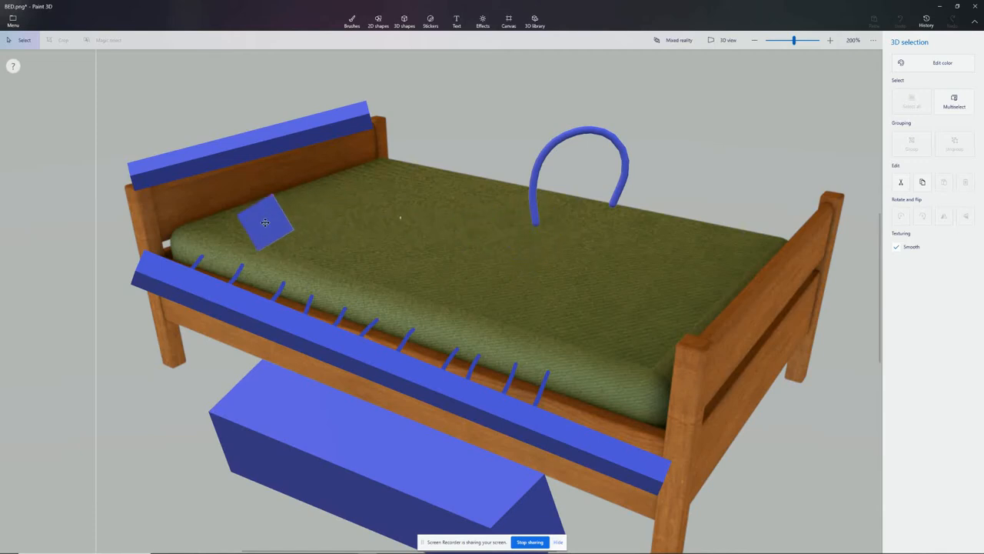
{"action": "left_click", "coordinate": [264, 223]}
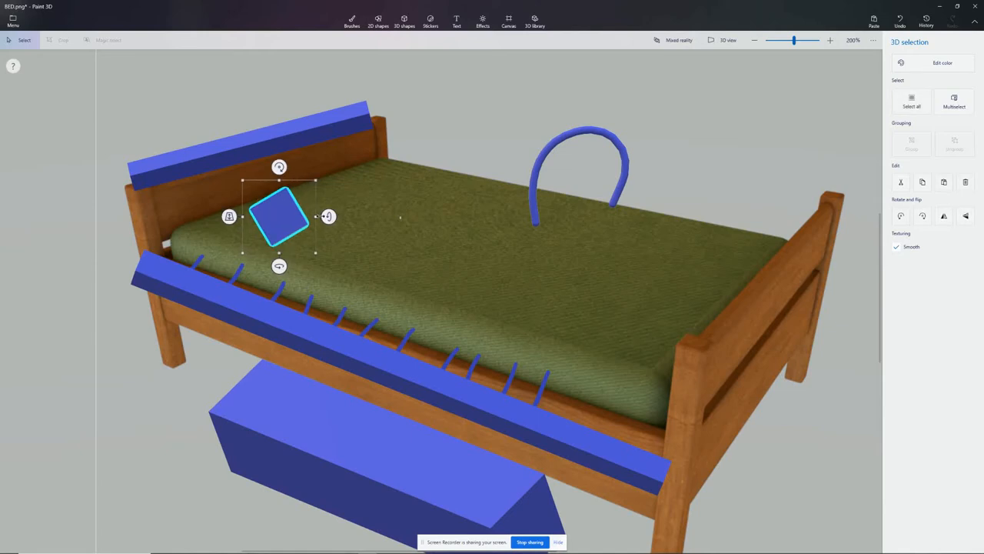
{"action": "left_click", "coordinate": [404, 21]}
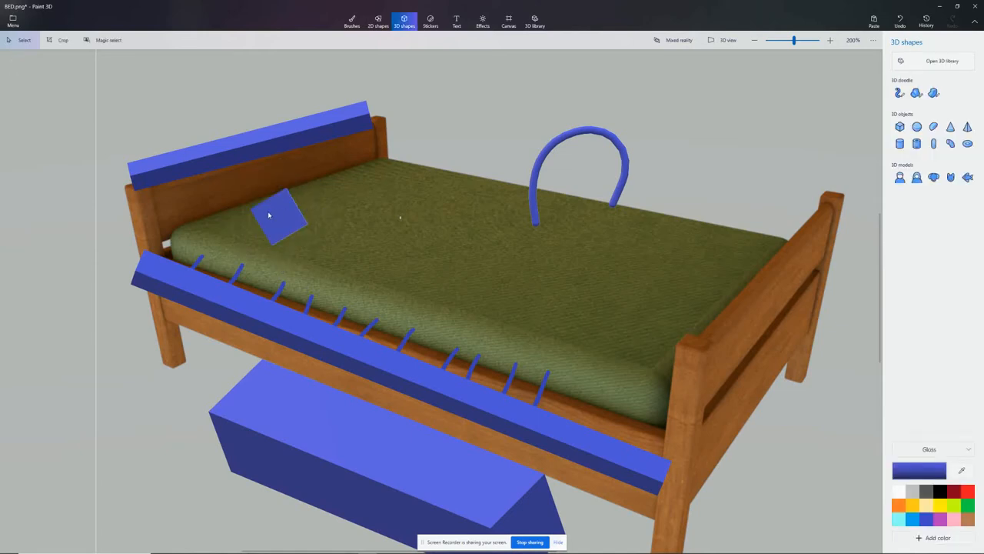
Select the blue storage box under the bed to shift it left beneath the front rail.
{"action": "left_click", "coordinate": [280, 216]}
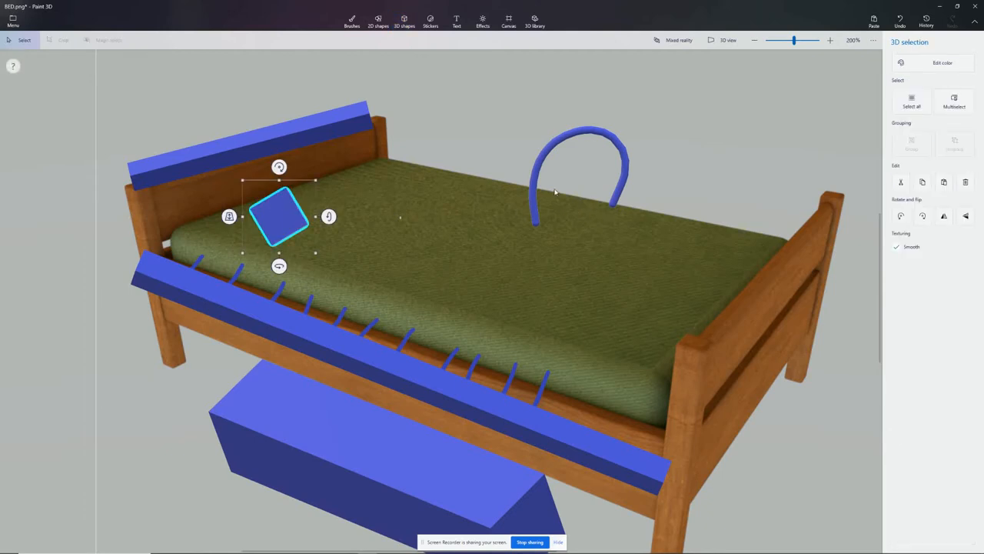
{"action": "mouse_move", "coordinate": [449, 194]}
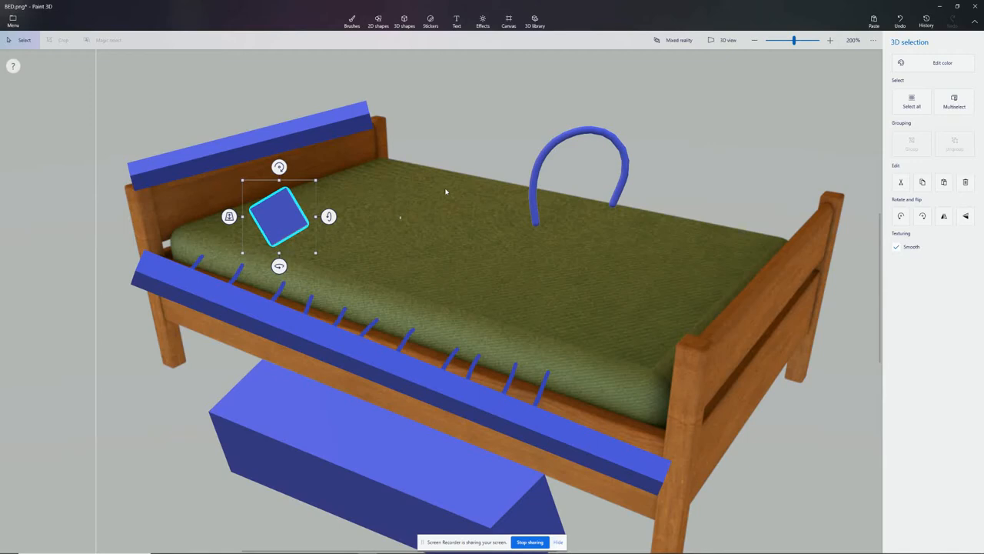
{"action": "mouse_move", "coordinate": [446, 191]}
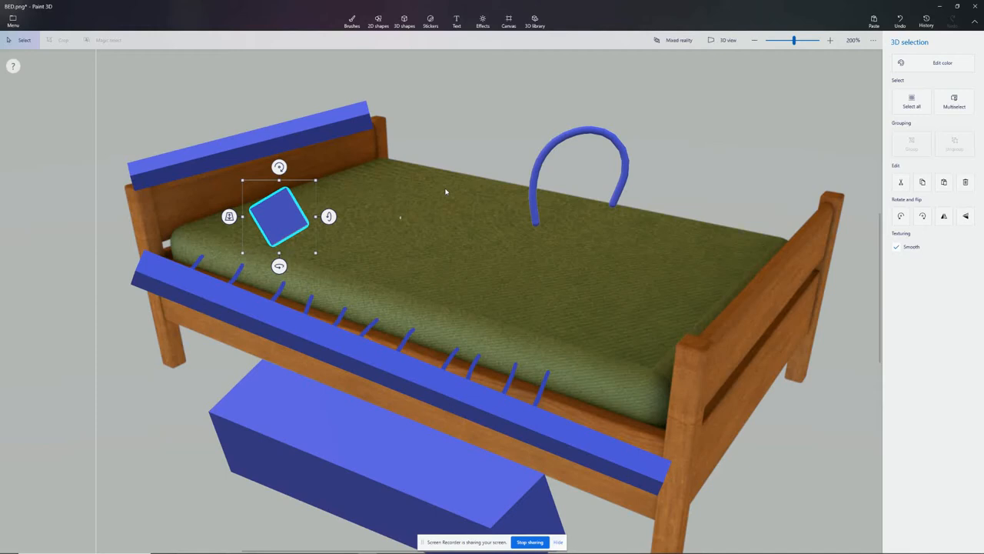
{"action": "mouse_move", "coordinate": [566, 216]}
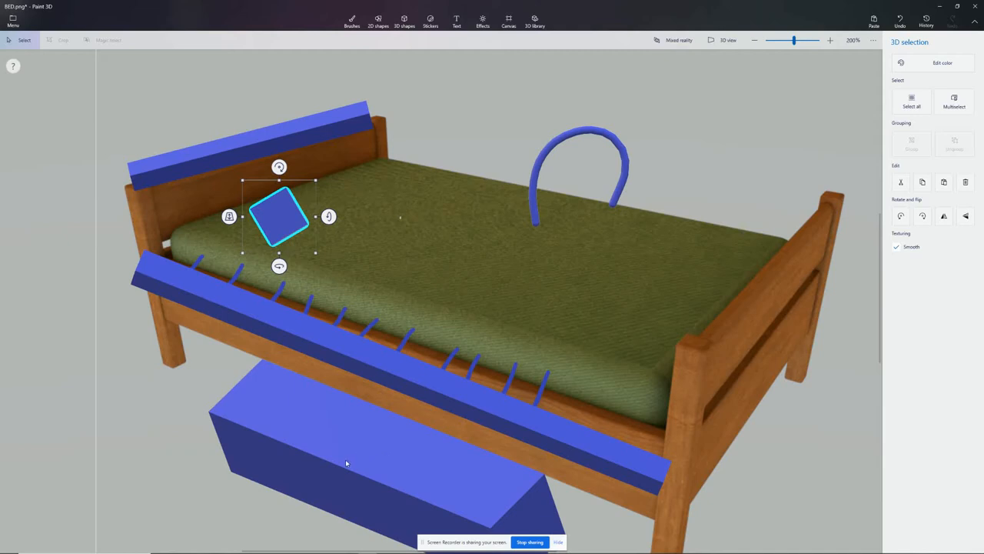
{"action": "left_click", "coordinate": [346, 461]}
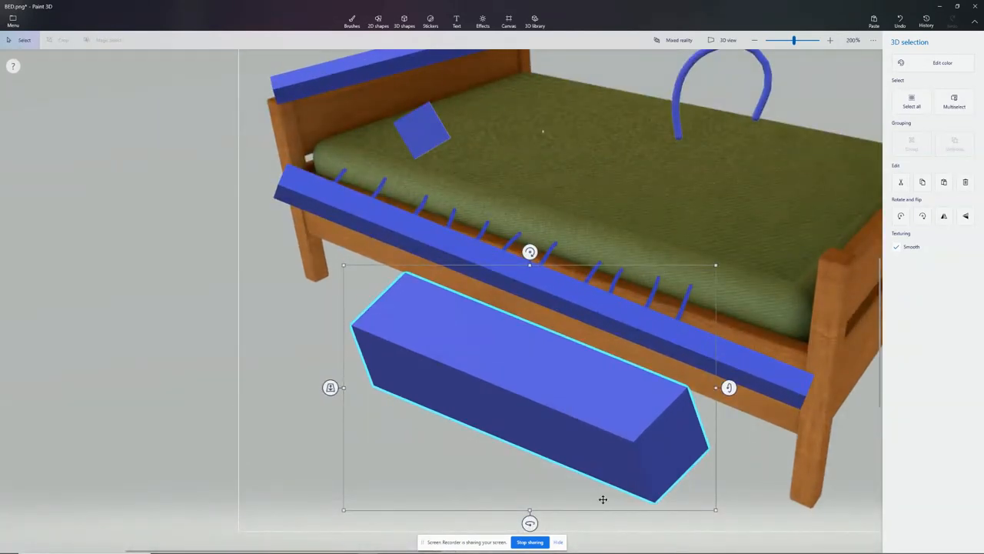
{"action": "mouse_move", "coordinate": [560, 443]}
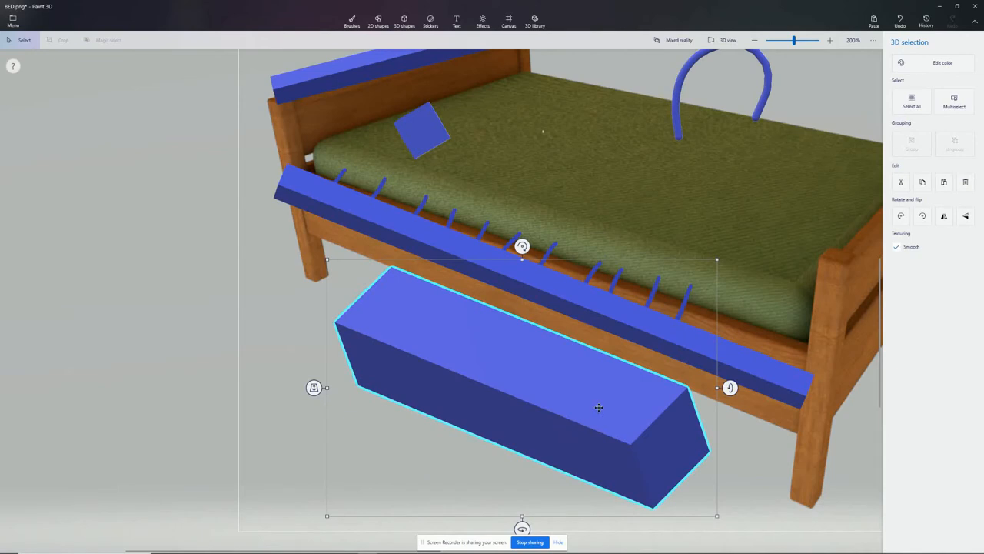
{"action": "mouse_move", "coordinate": [530, 185]}
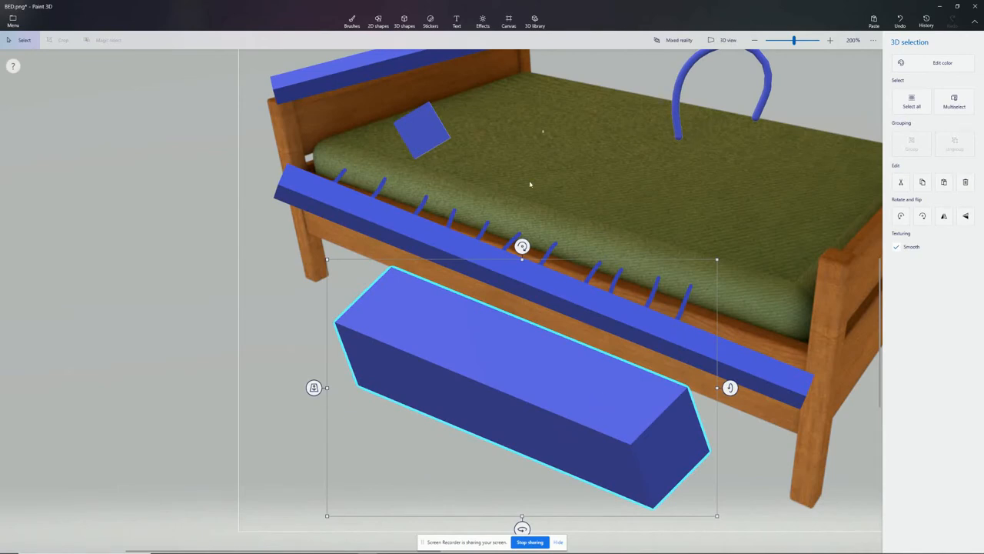
{"action": "mouse_move", "coordinate": [486, 440]}
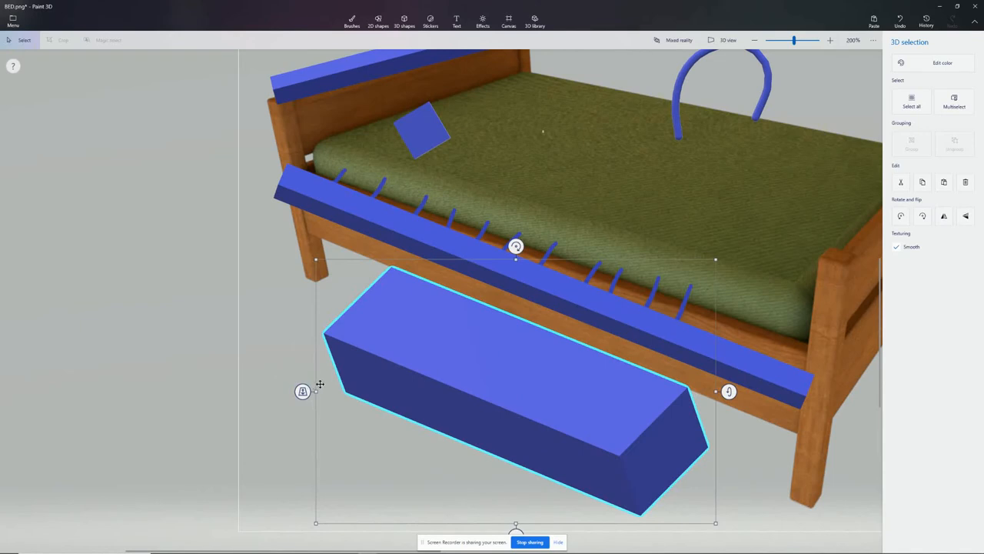
{"action": "mouse_move", "coordinate": [341, 394]}
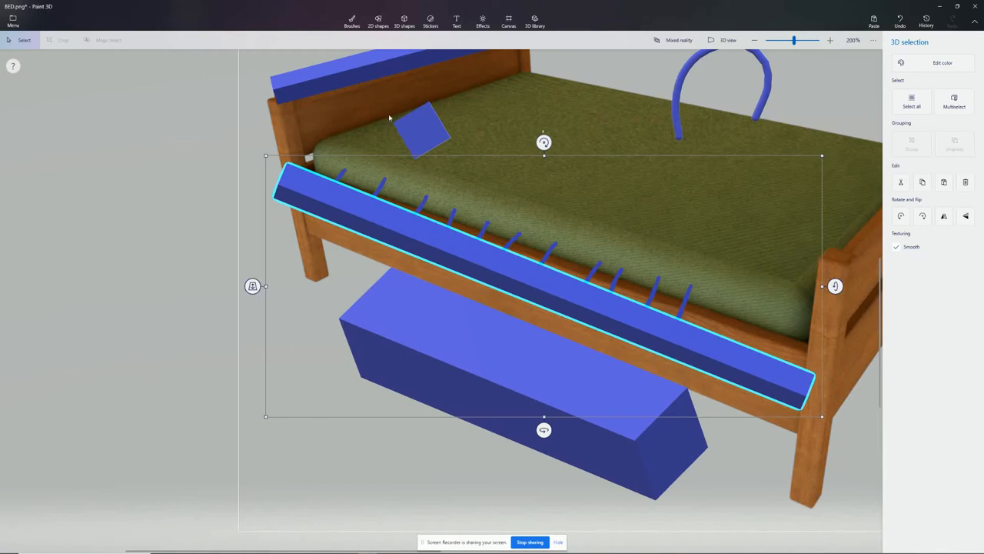
{"action": "mouse_move", "coordinate": [436, 126]}
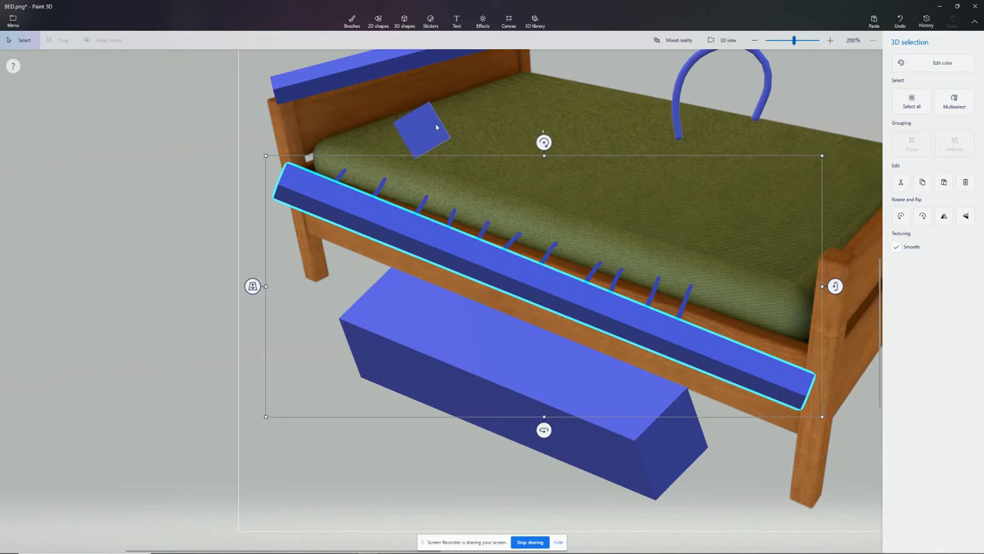
{"action": "mouse_move", "coordinate": [624, 169]}
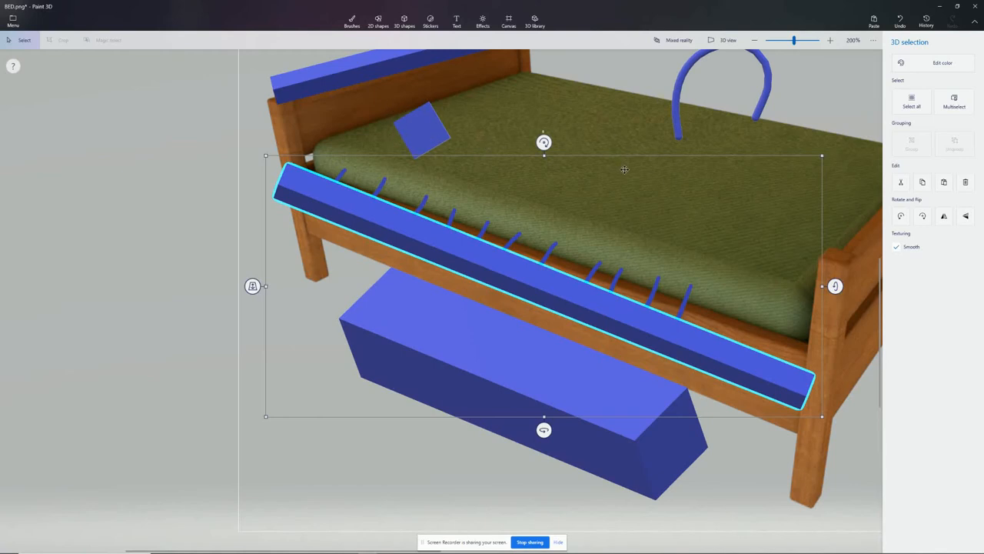
Delete the blue arch from the mattress, keeping the rails, tilted panel and storage box.
{"action": "left_click", "coordinate": [719, 100]}
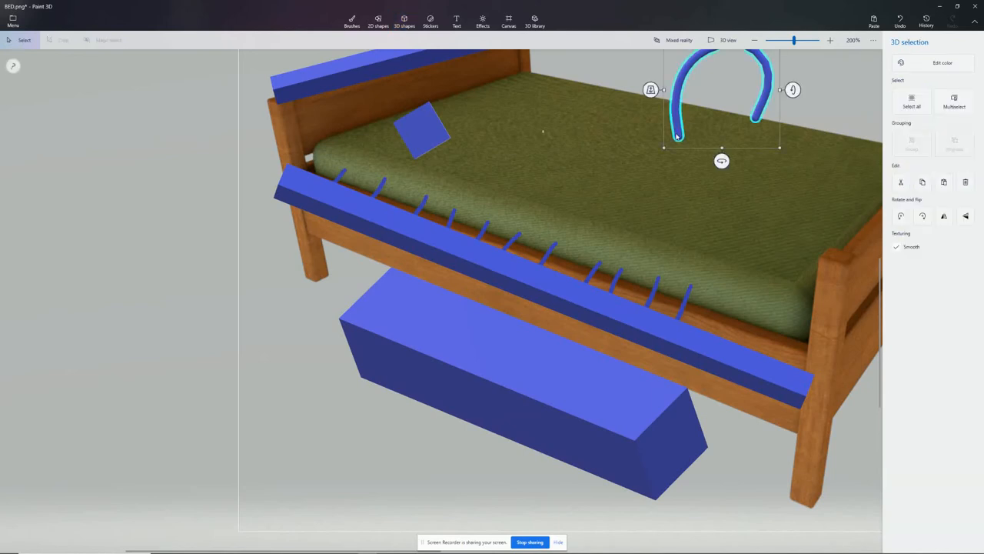
{"action": "left_click", "coordinate": [754, 40]}
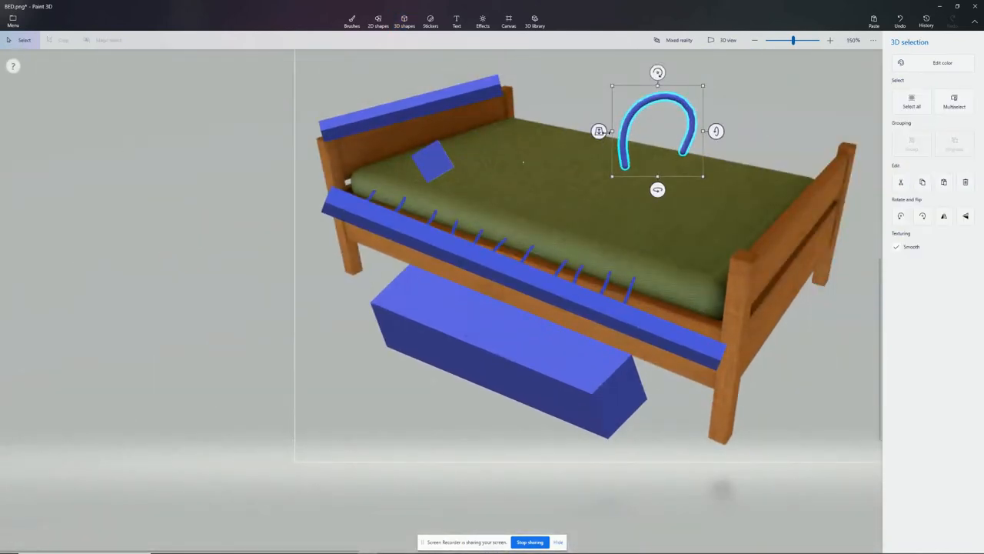
{"action": "mouse_move", "coordinate": [603, 150]}
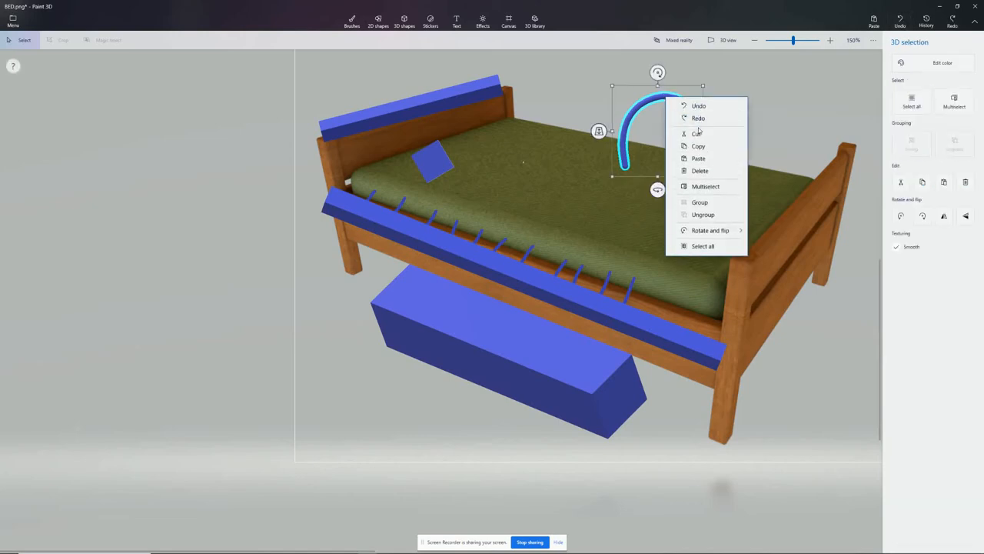
{"action": "left_click", "coordinate": [404, 21]}
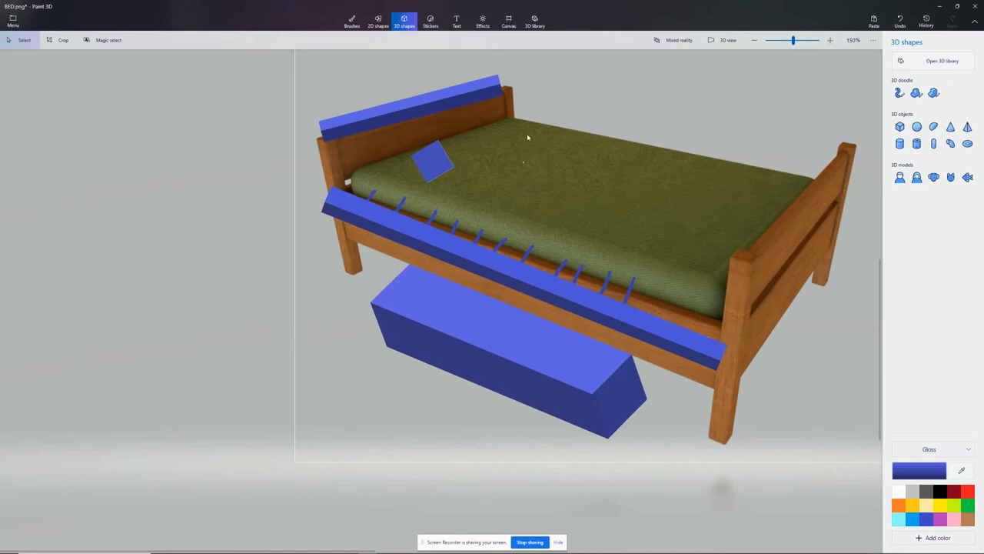
{"action": "mouse_move", "coordinate": [523, 142]}
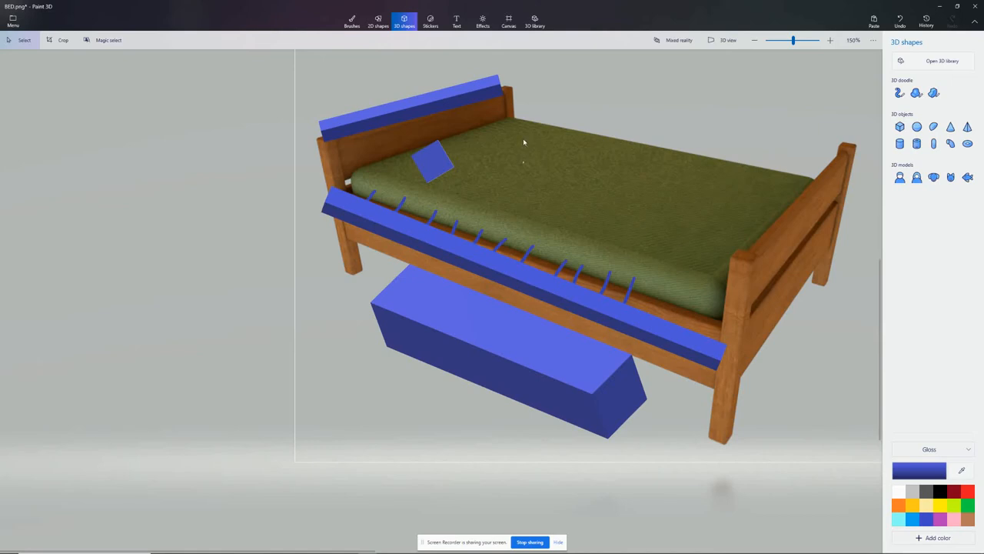